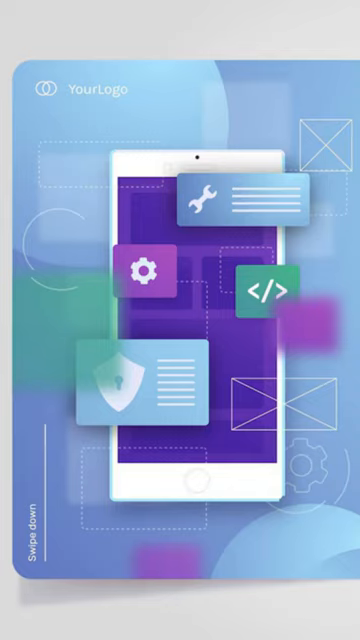
{"action": "scroll", "scroll_direction": "down", "scroll_amount": 3}
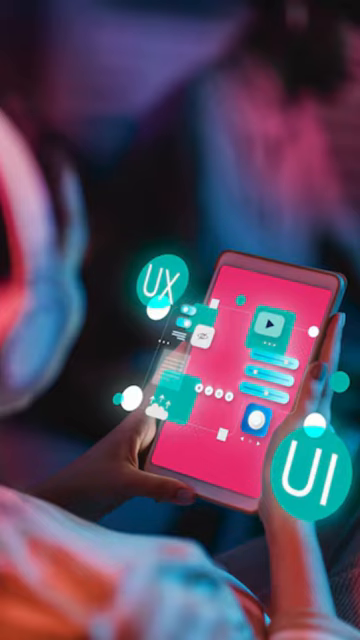